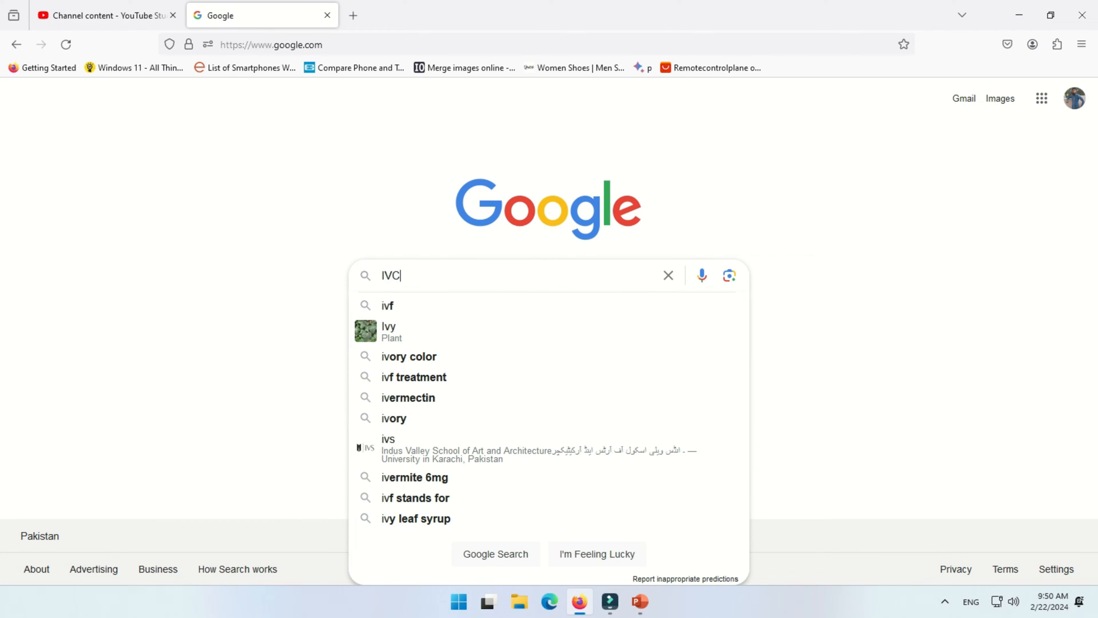
Search Google for IVCAM, listing the E2ESOFT iVCam page first
text(AM)
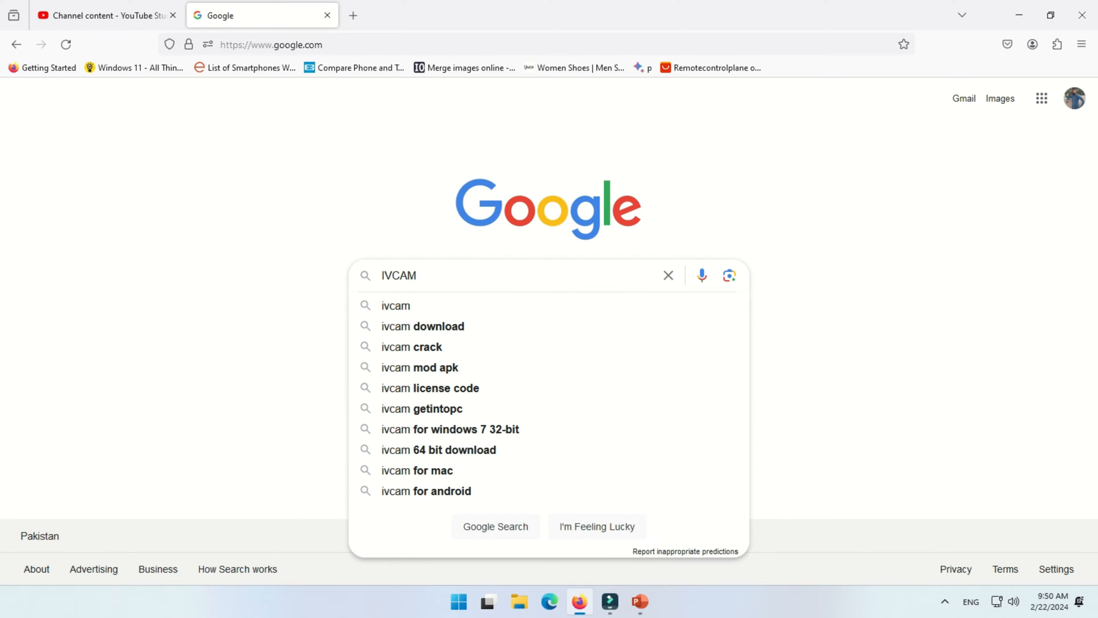
key(Return)
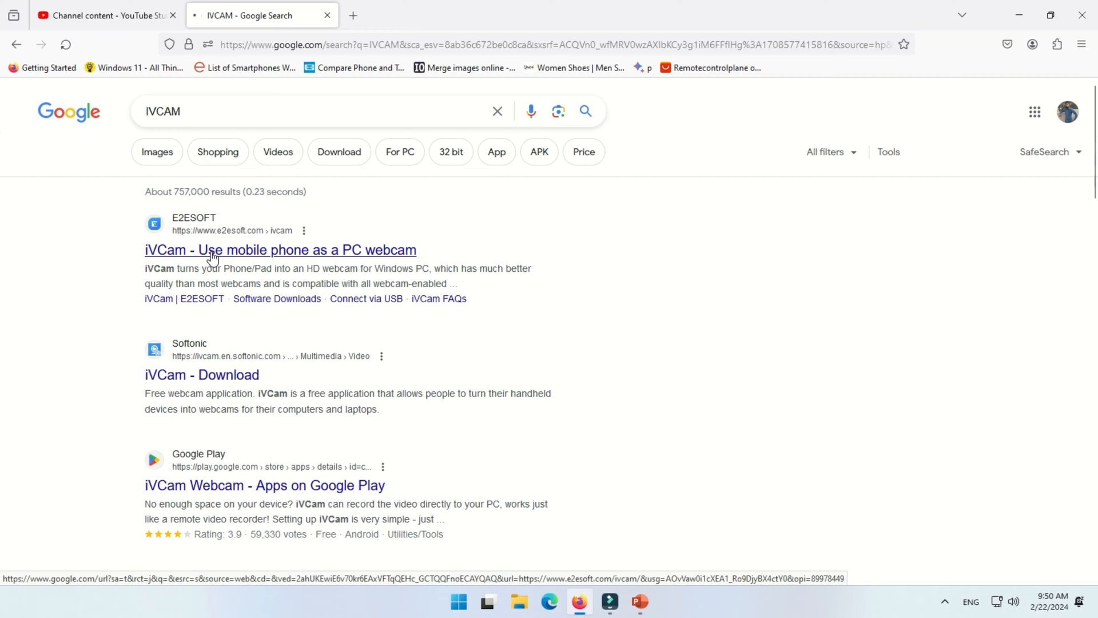
From the E2ESOFT iVCam page, download the Windows client installer iVCam_x64_v7.3.2.exe
click(279, 251)
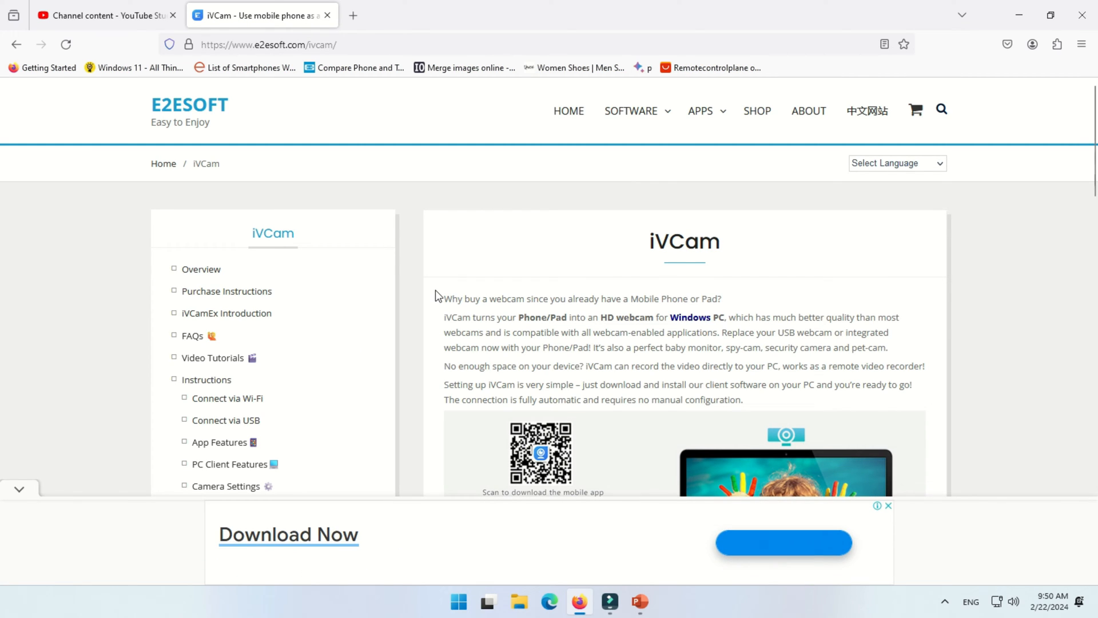
scroll(down, 3)
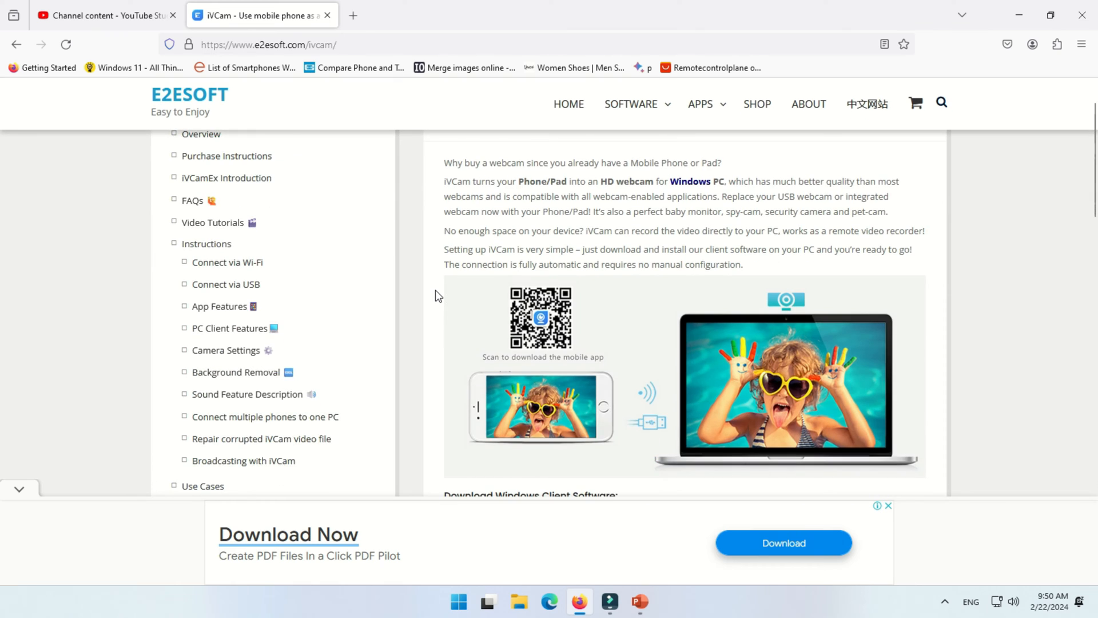
scroll(down, 3)
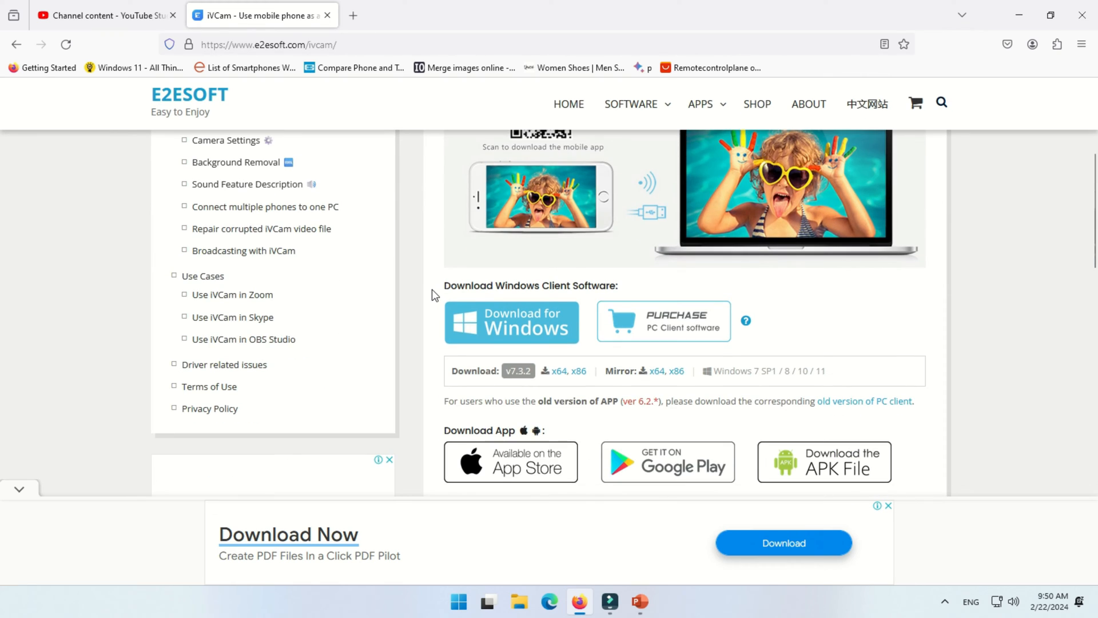
scroll(up, 3)
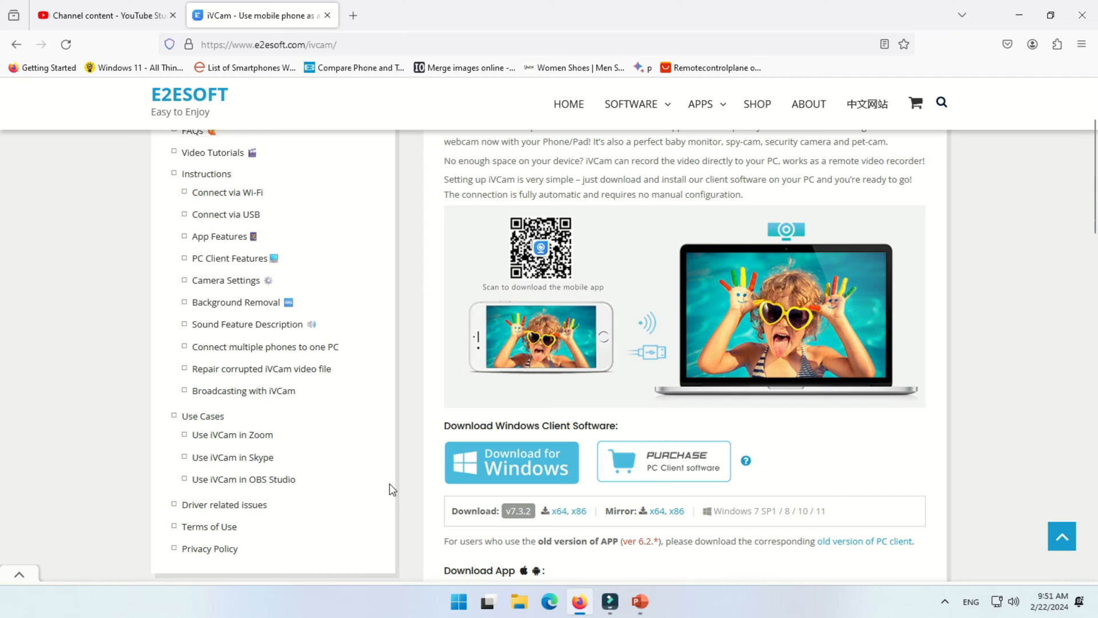
mouse_move(513, 468)
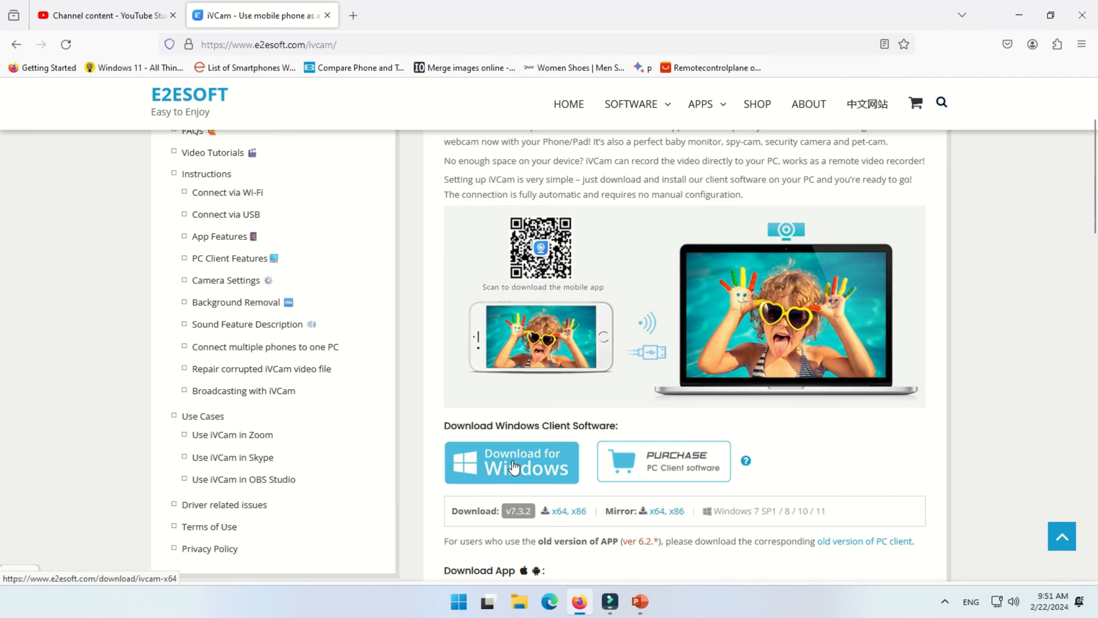
click(512, 461)
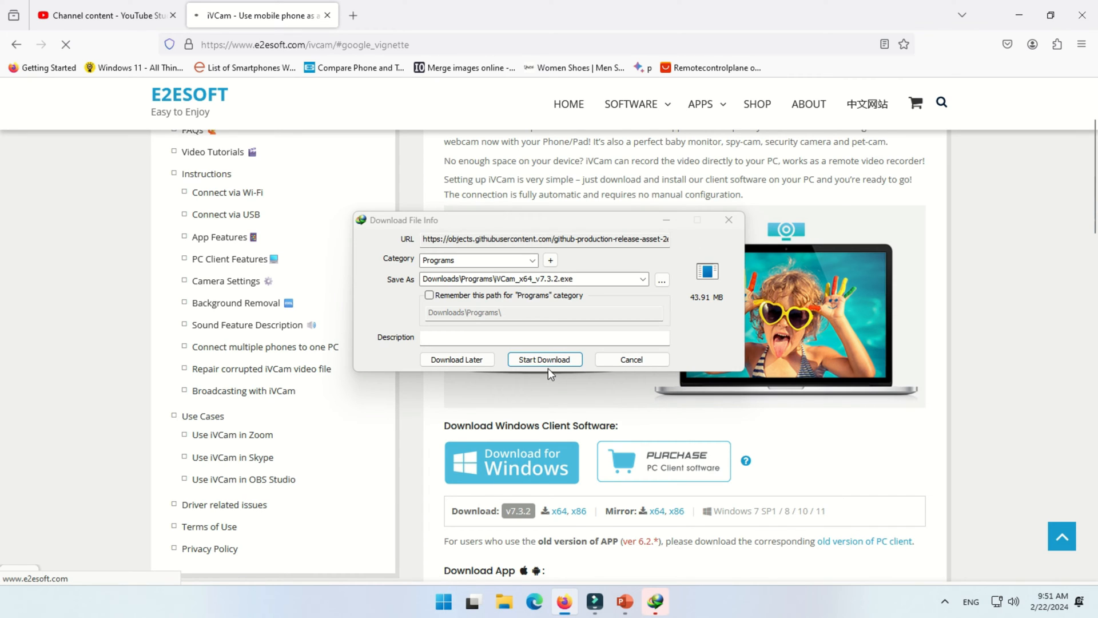
click(545, 358)
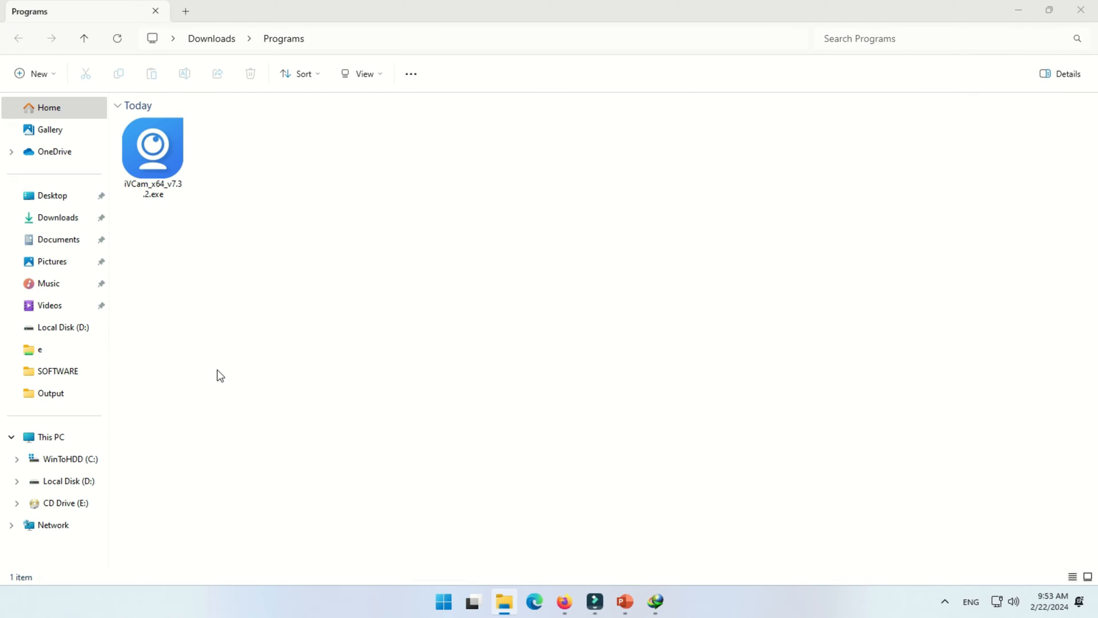
click(152, 148)
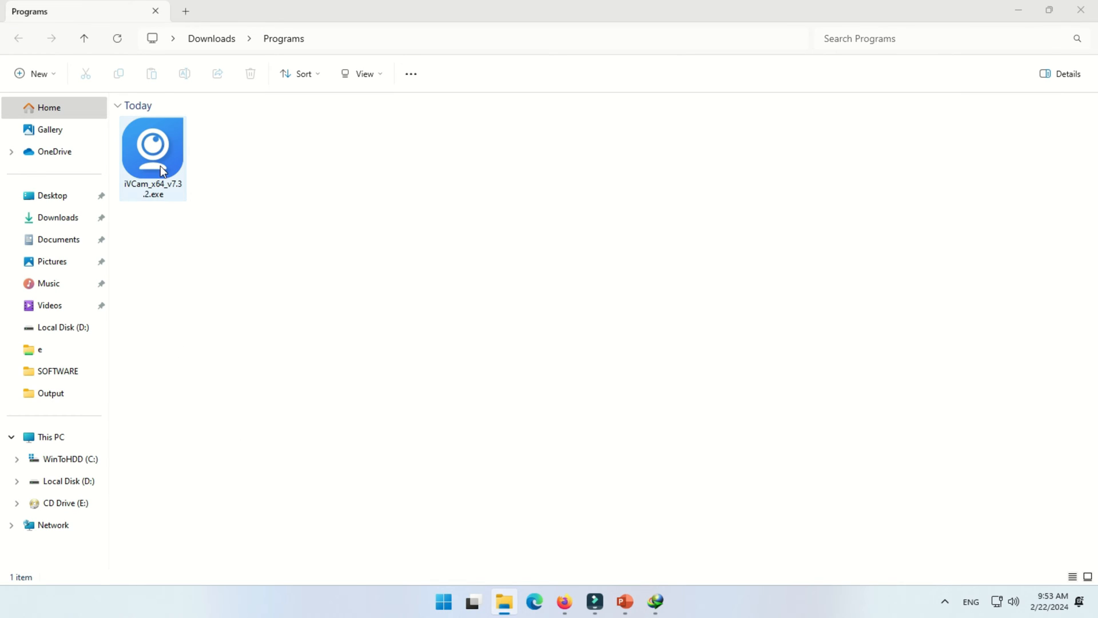
click(152, 147)
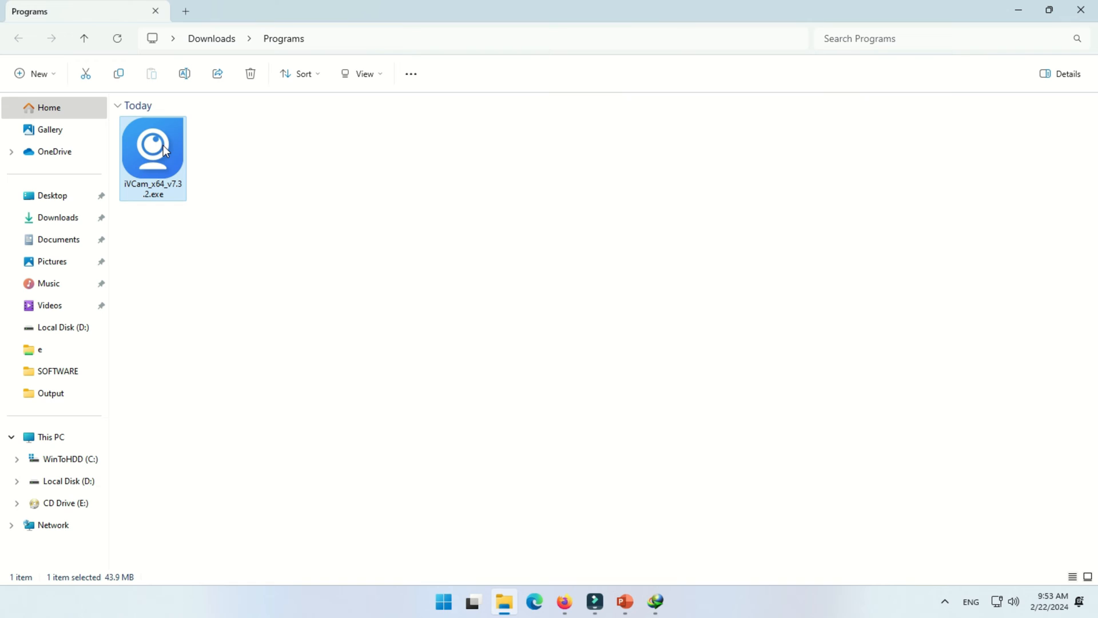
right_click(152, 147)
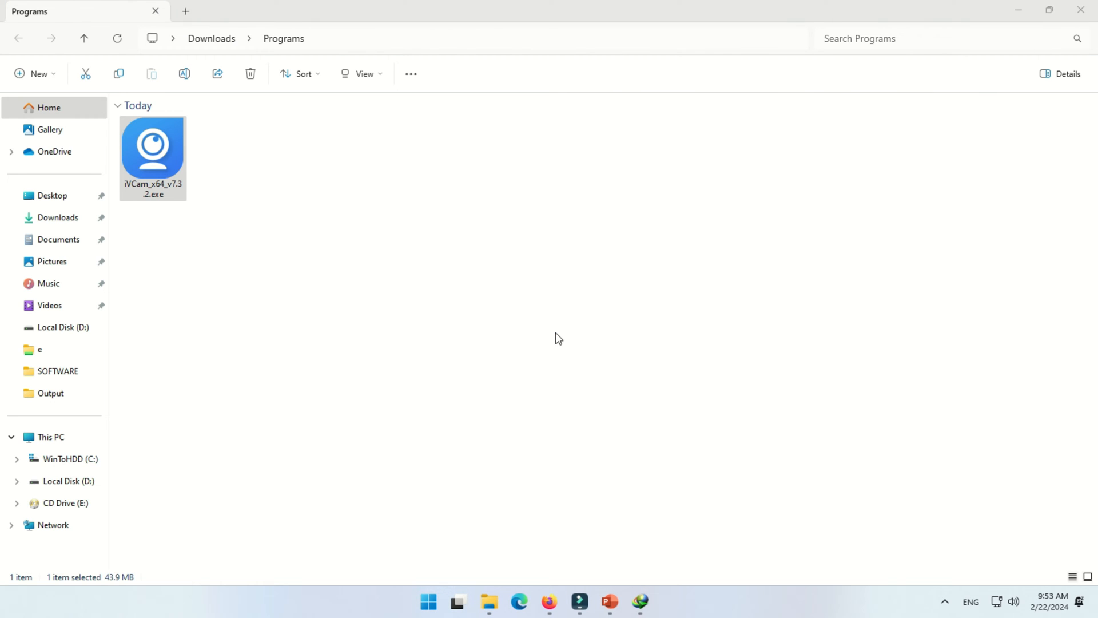
Install iVCam with default folders and the iVCamEx Preview Edition, then finish the wizard
double_click(152, 147)
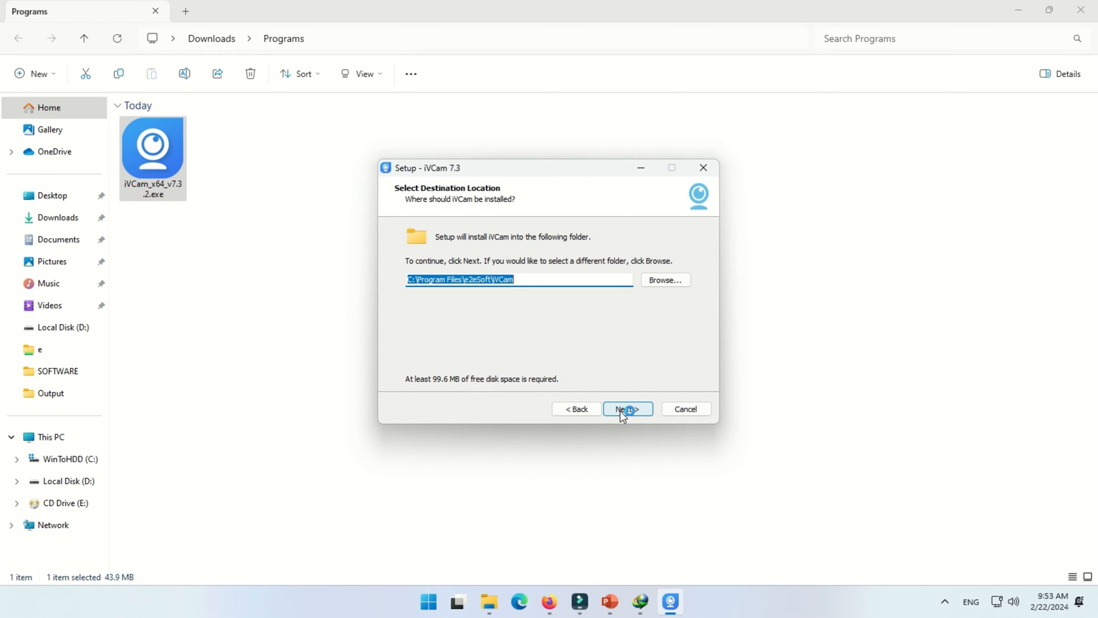
click(626, 408)
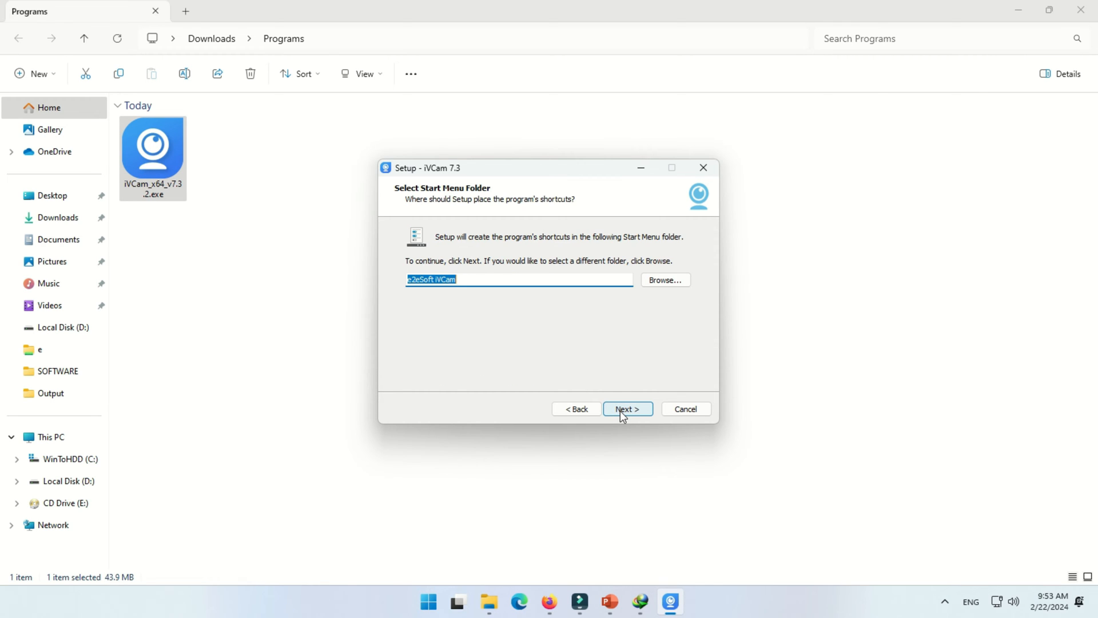
click(626, 409)
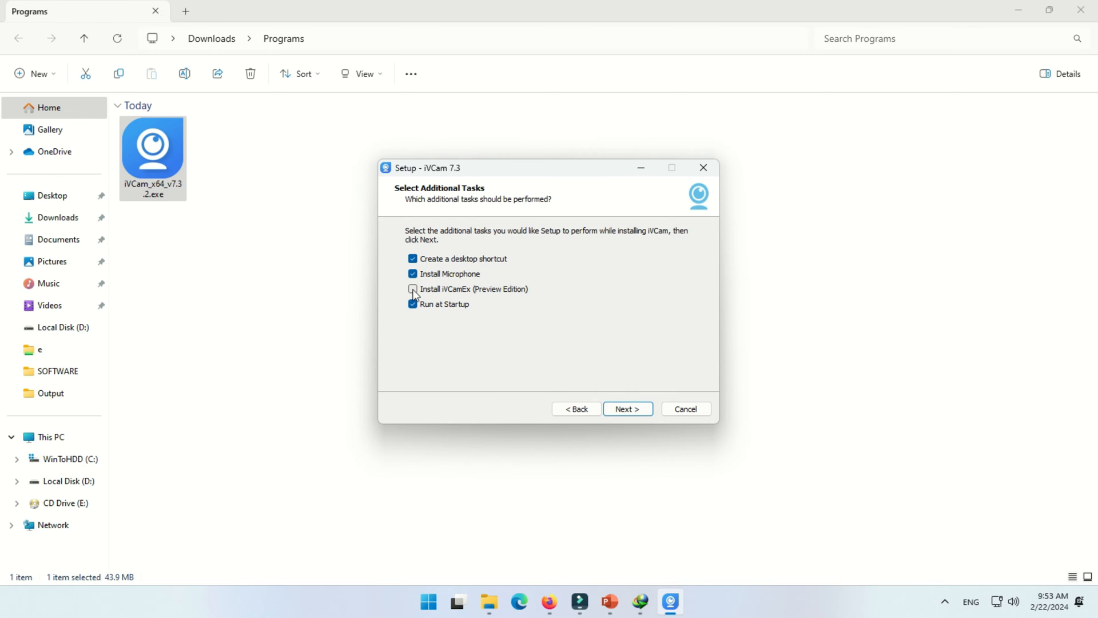
click(413, 288)
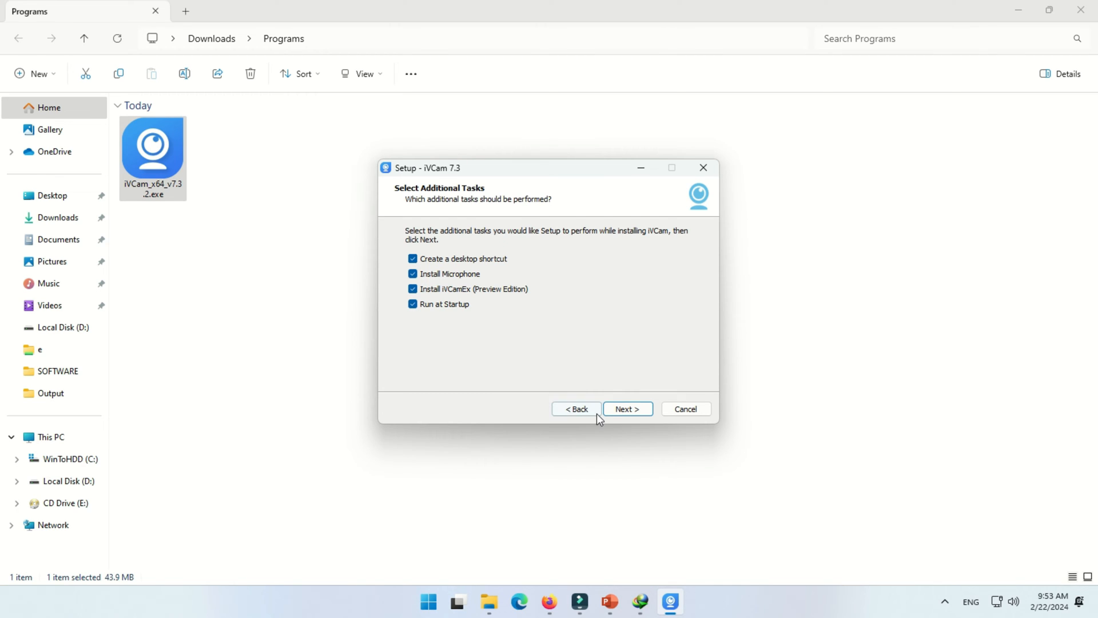
mouse_move(626, 409)
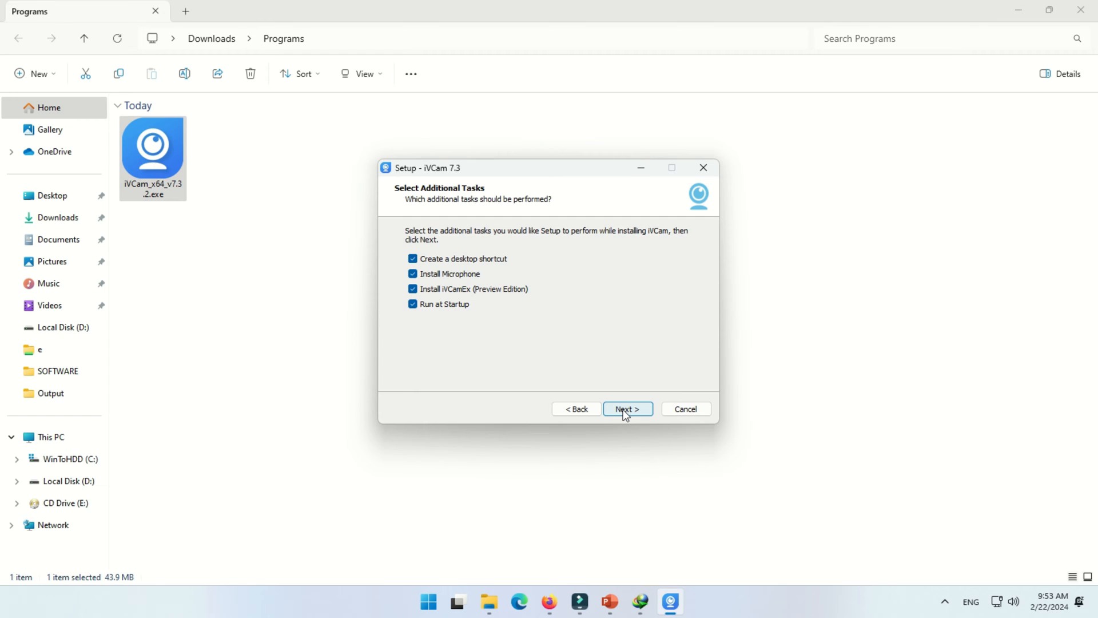
click(626, 408)
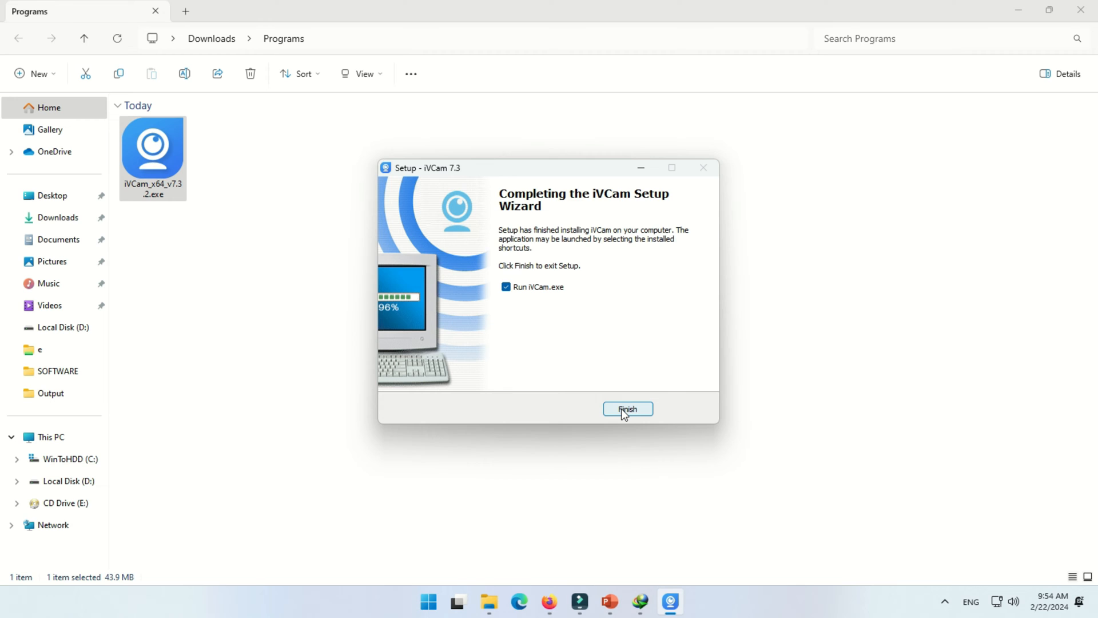
click(628, 410)
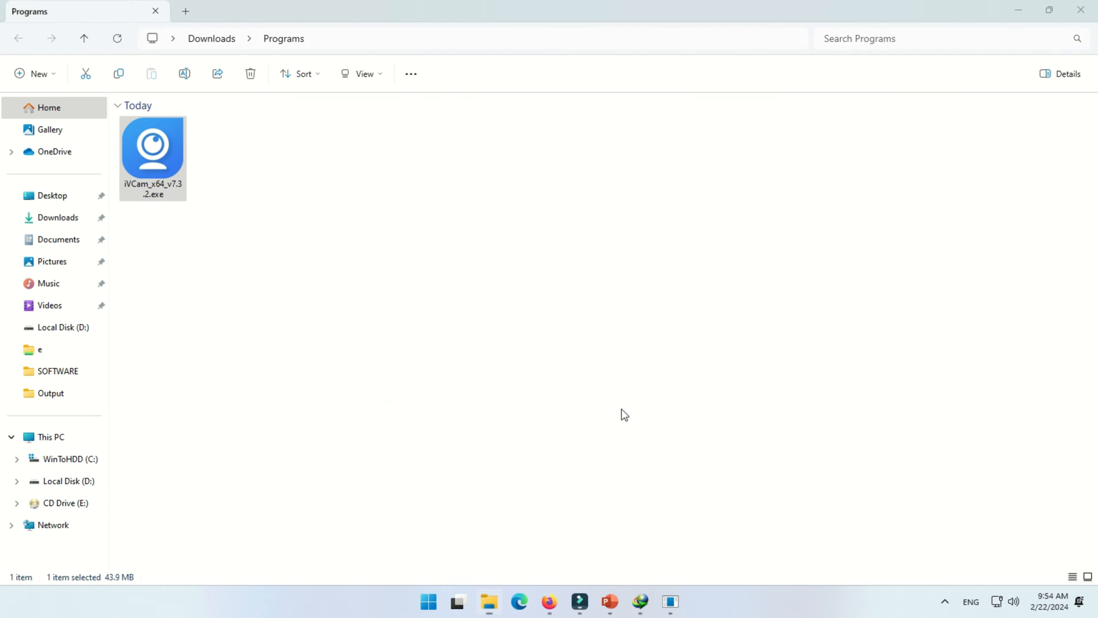
Allow e2eSoft iVCam through the Windows firewall on public and private networks
double_click(152, 148)
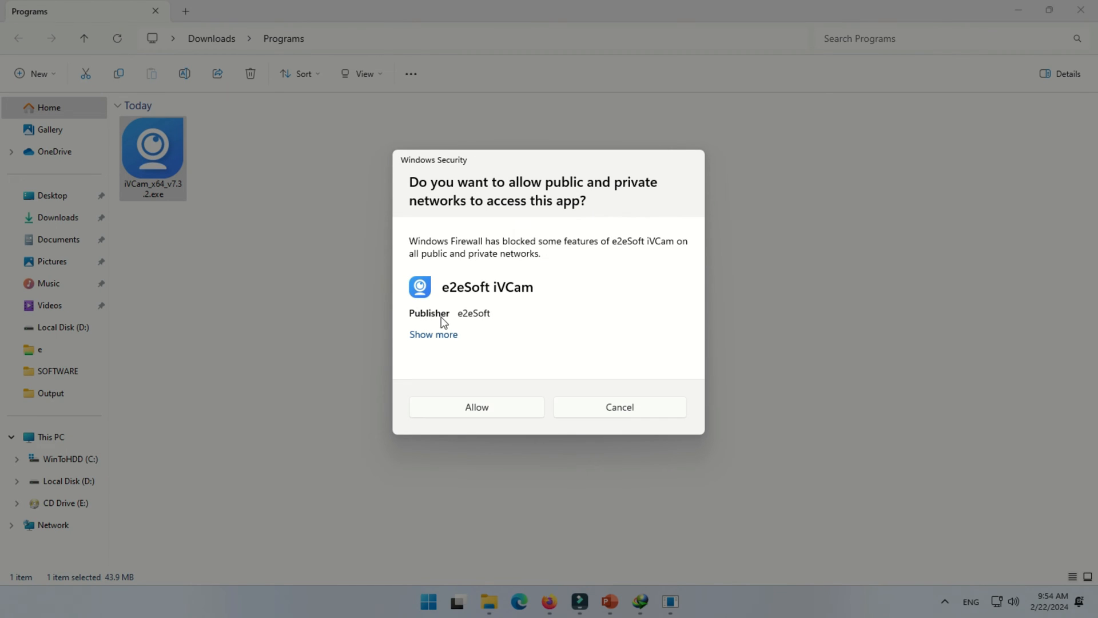
mouse_move(422, 331)
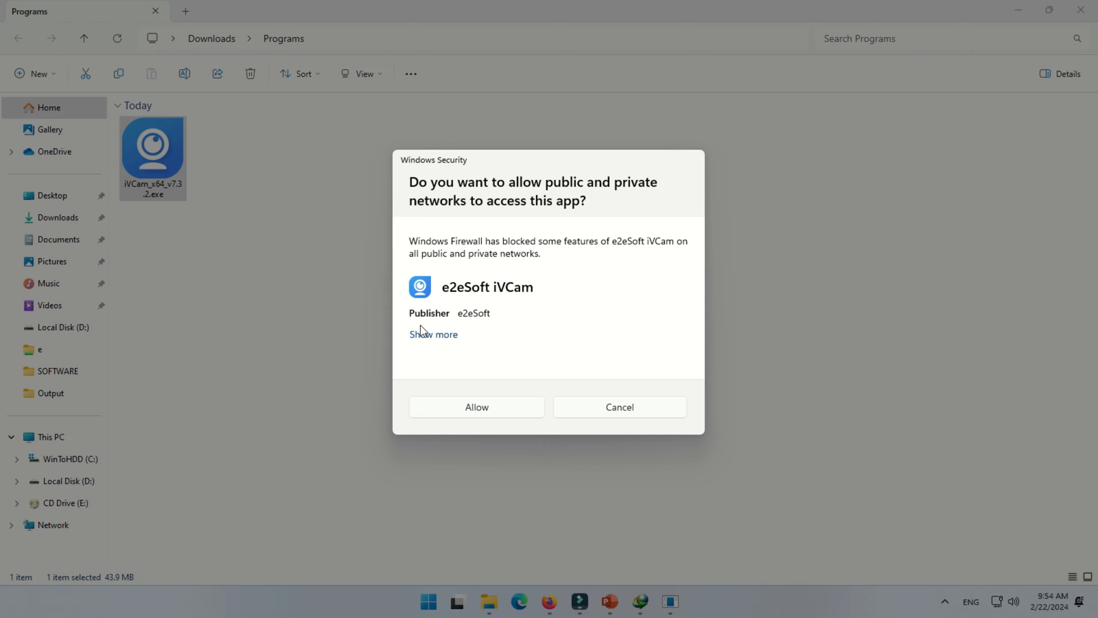
mouse_move(476, 401)
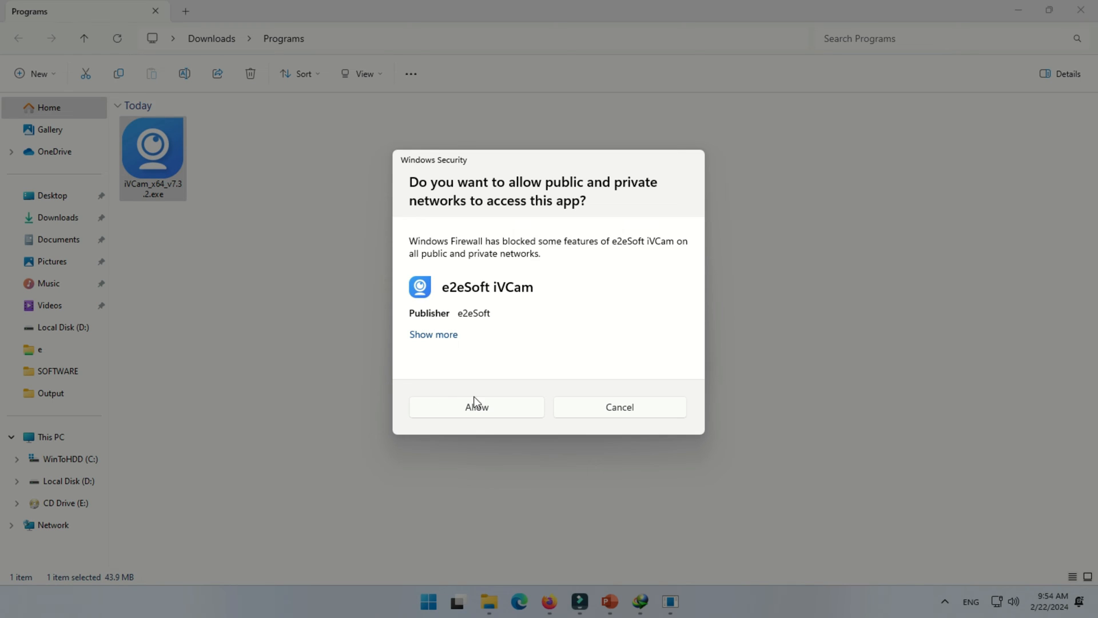
click(476, 408)
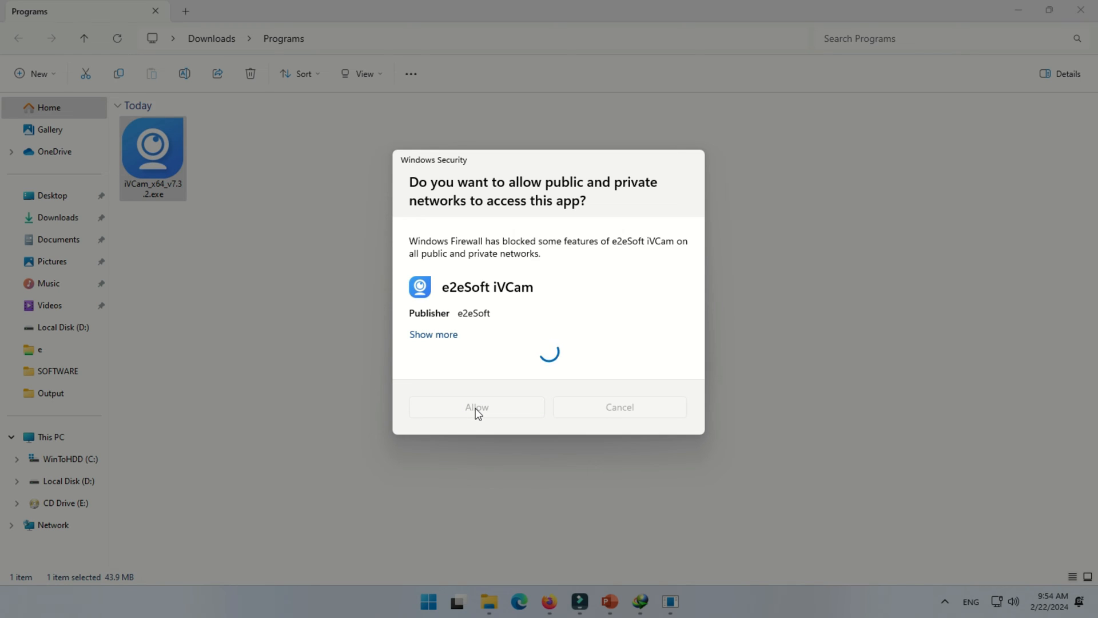
click(476, 407)
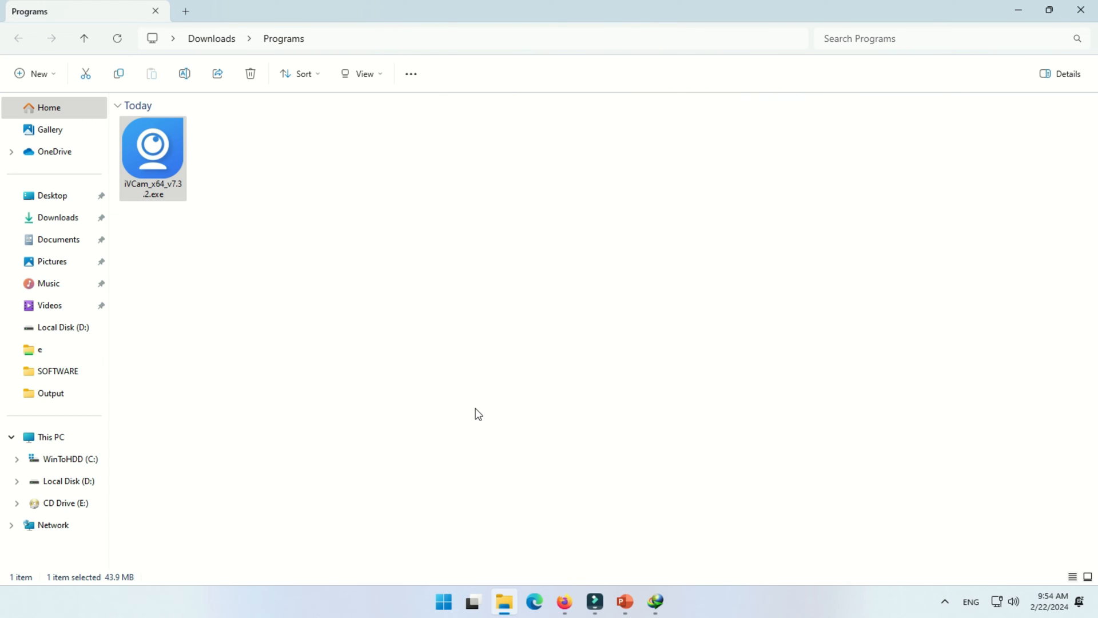
mouse_move(1037, 10)
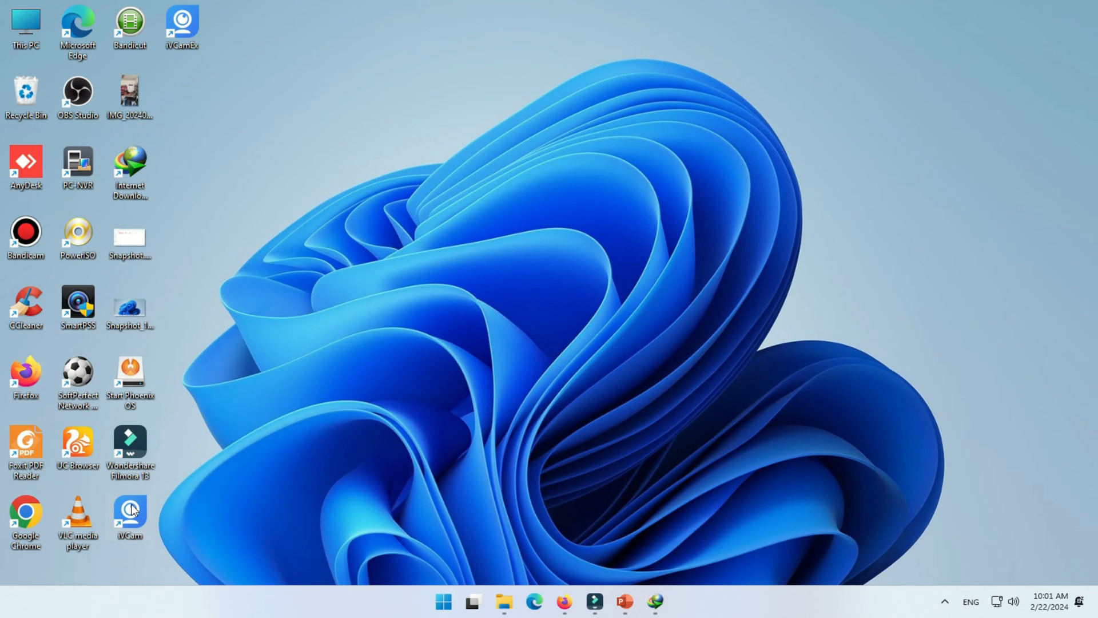
Launch iVCam from the desktop shortcut so it waits for a phone connection
right_click(129, 238)
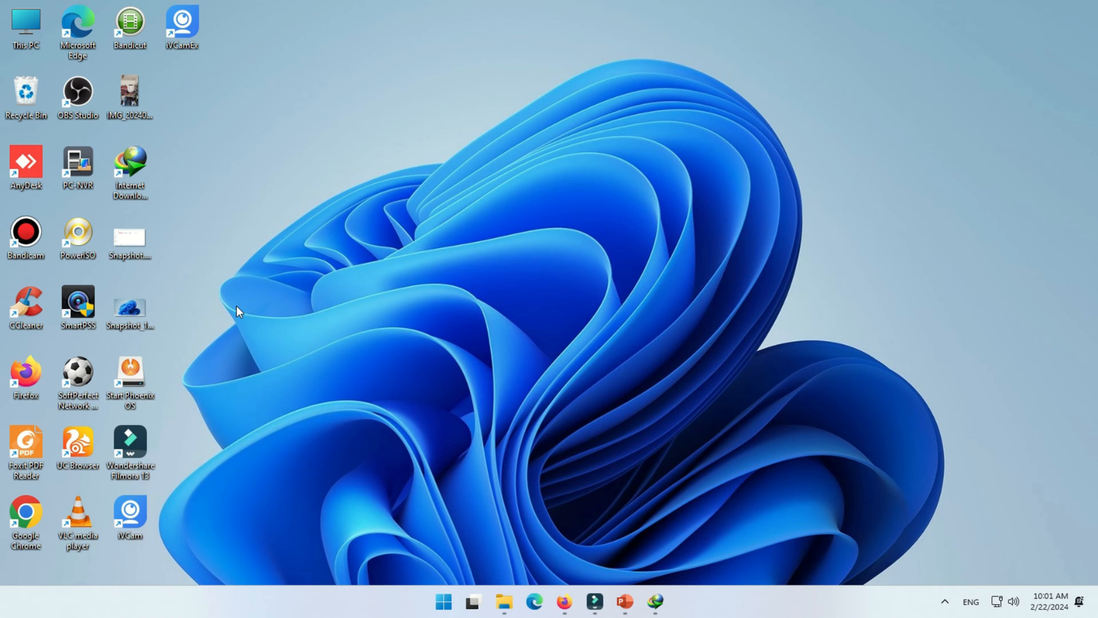
double_click(129, 512)
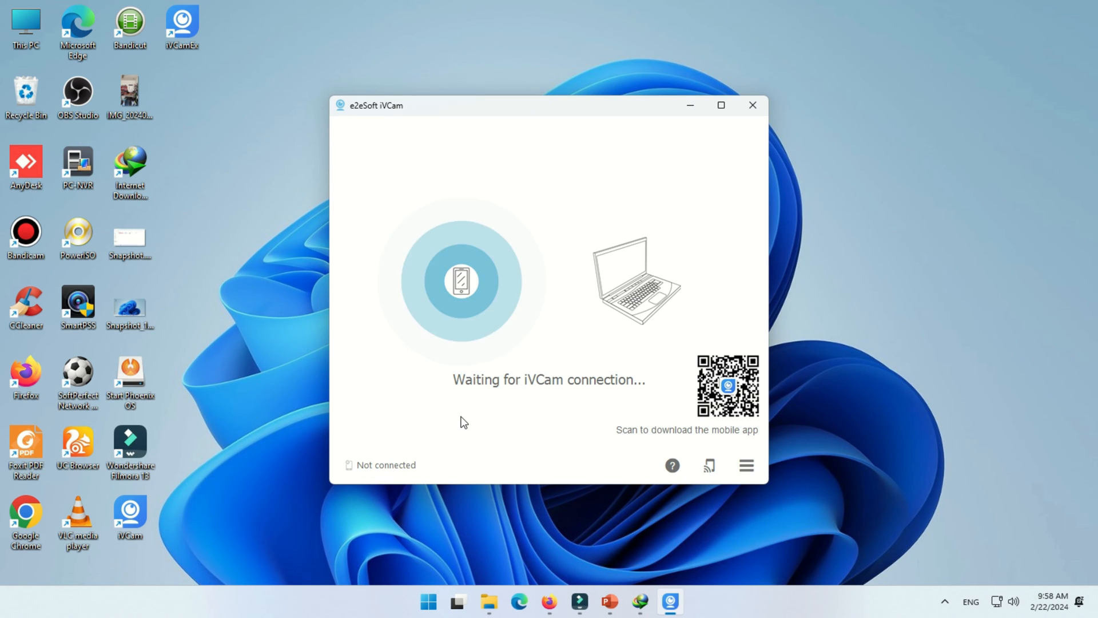
mouse_move(405, 459)
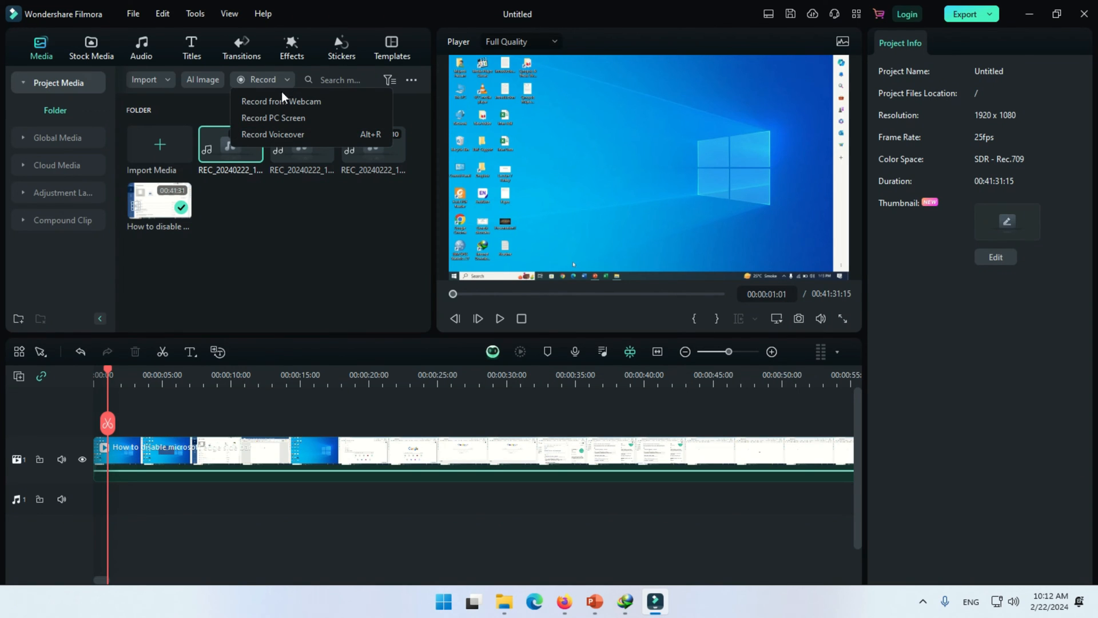
mouse_move(281, 101)
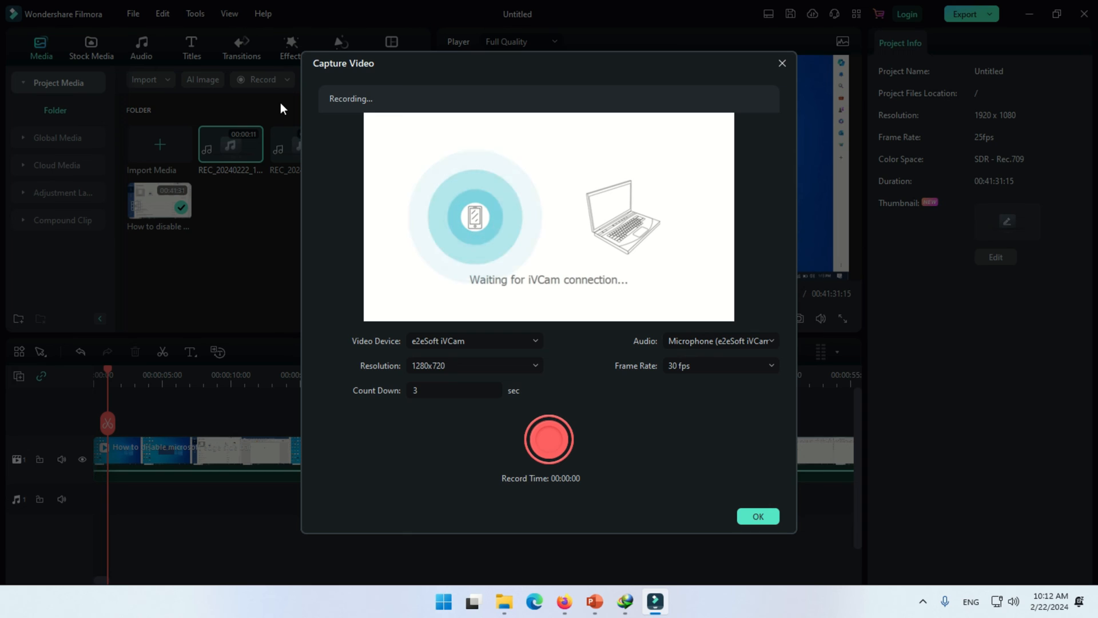
In Capture Video, choose e2eSoft iVCam as video device and its microphone as audio
click(474, 341)
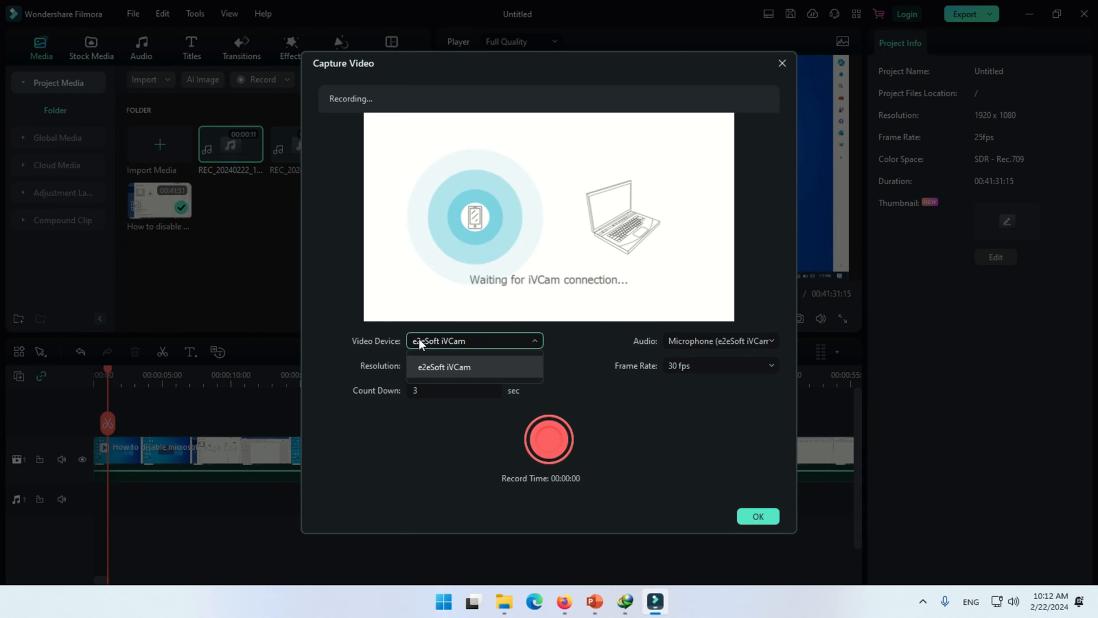
click(721, 341)
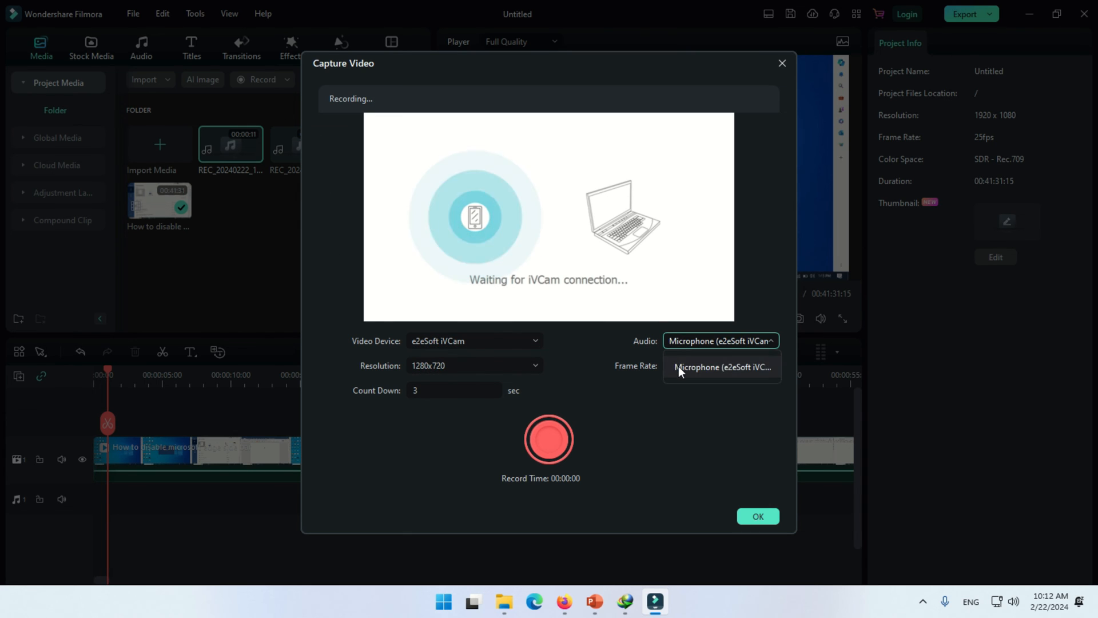
click(722, 368)
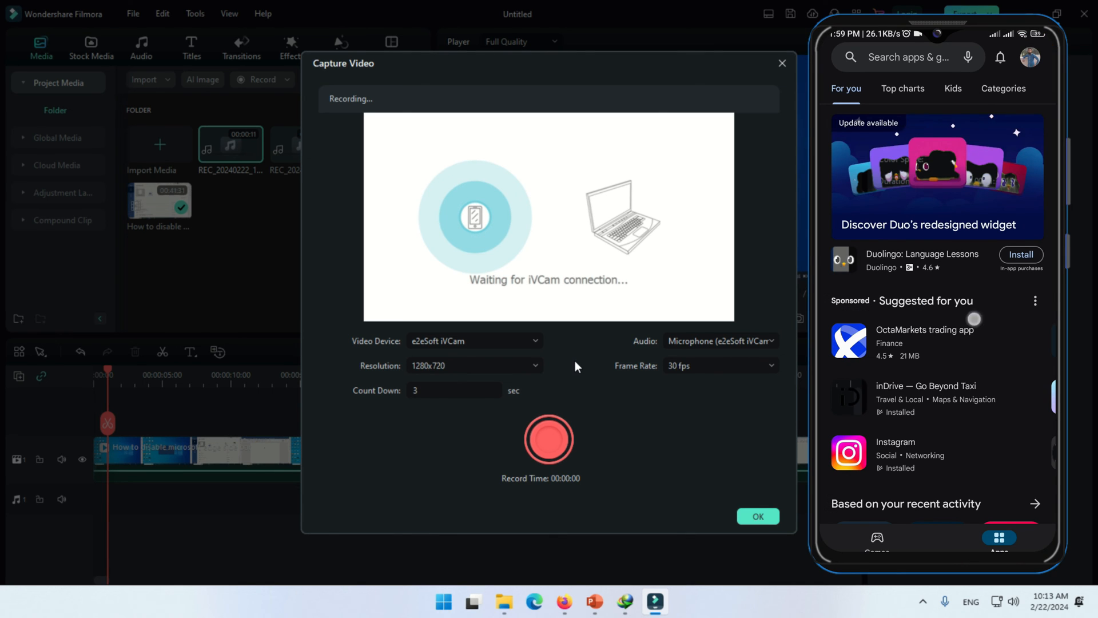
Install iVCam Webcam from the Play Store, launch it and allow camera access
click(904, 57)
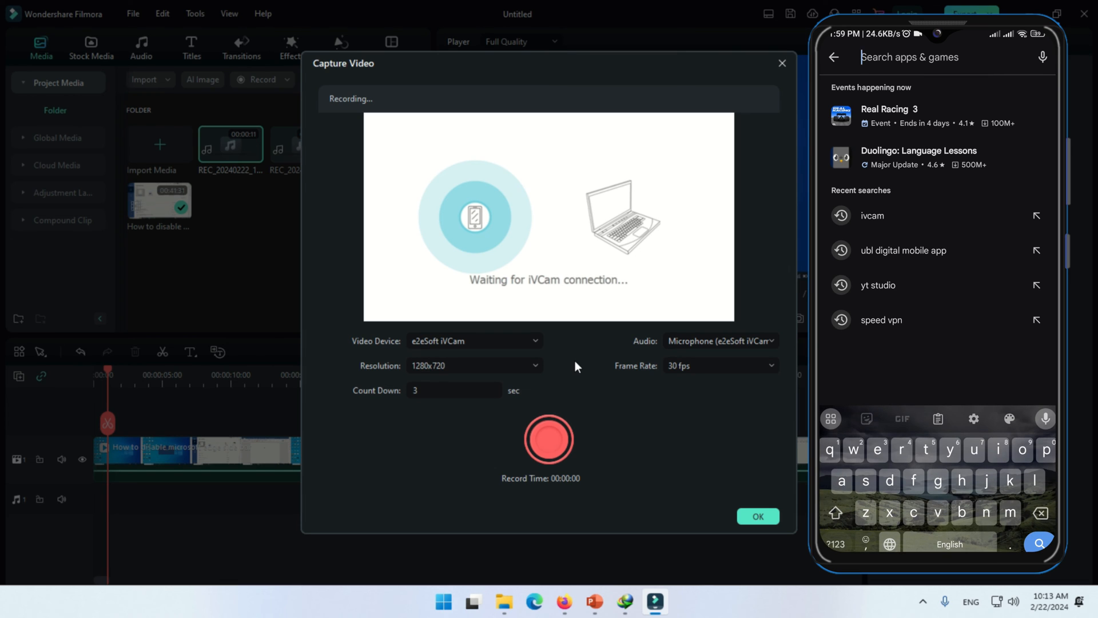
text(iv)
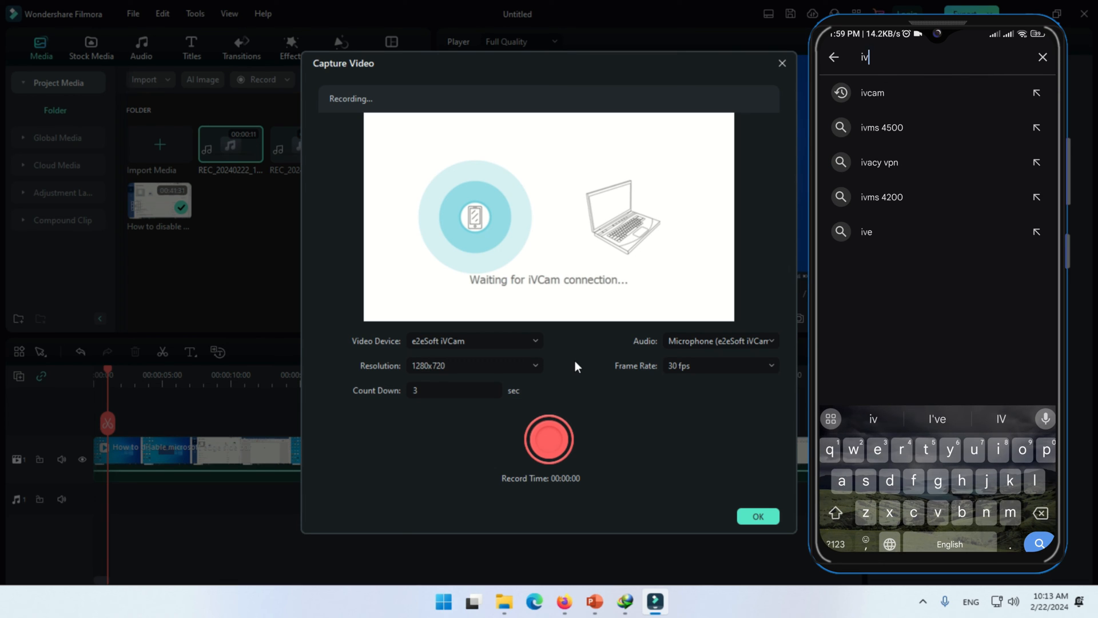
text(cam)
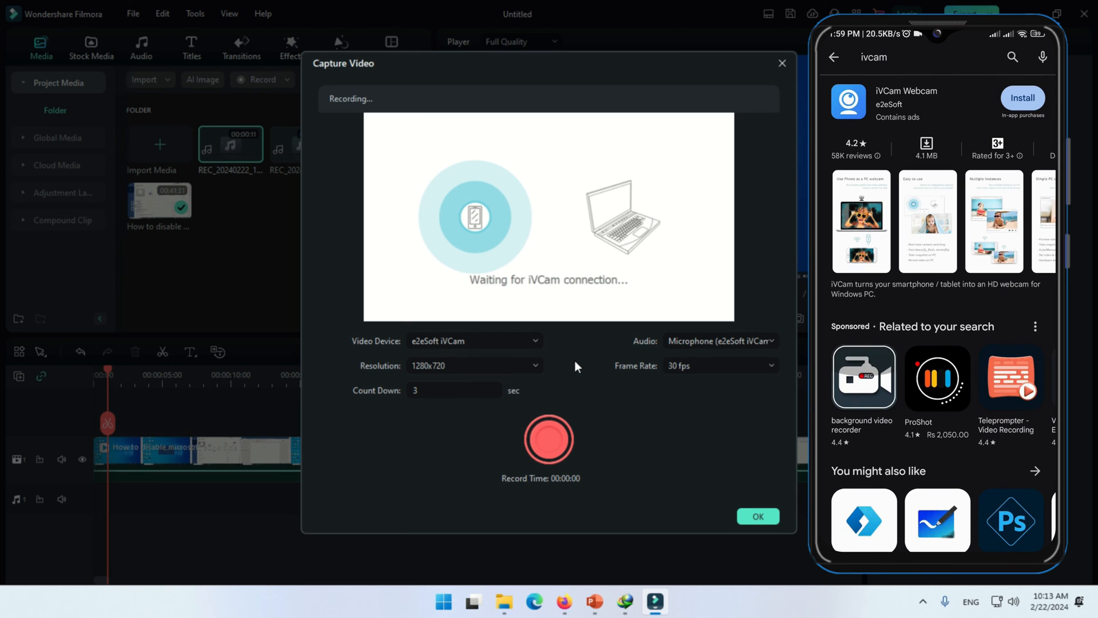
click(1022, 98)
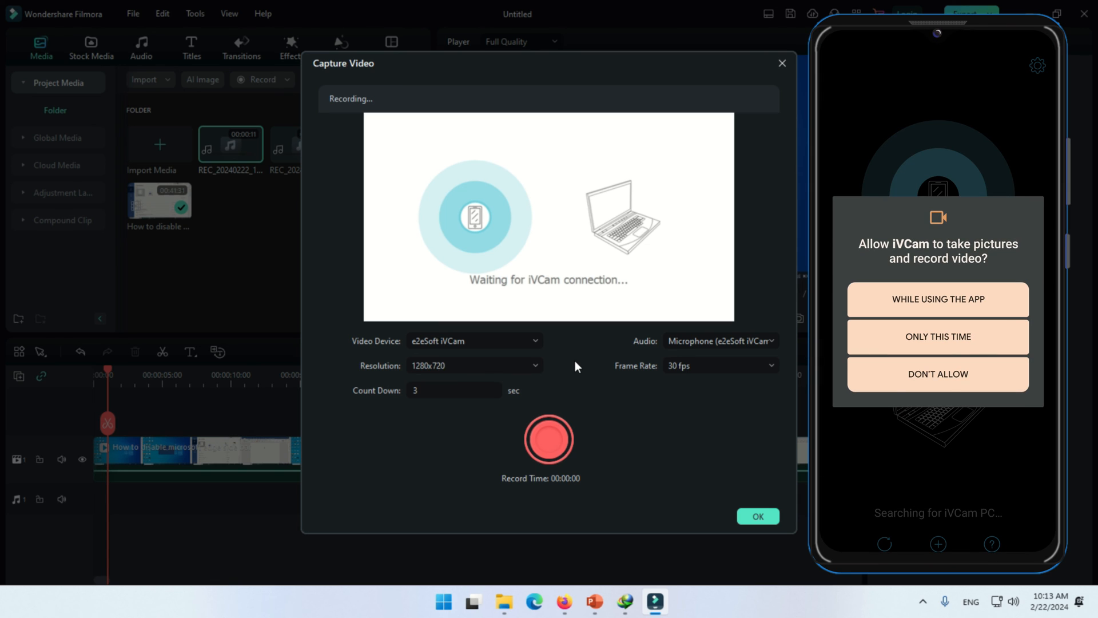
click(937, 299)
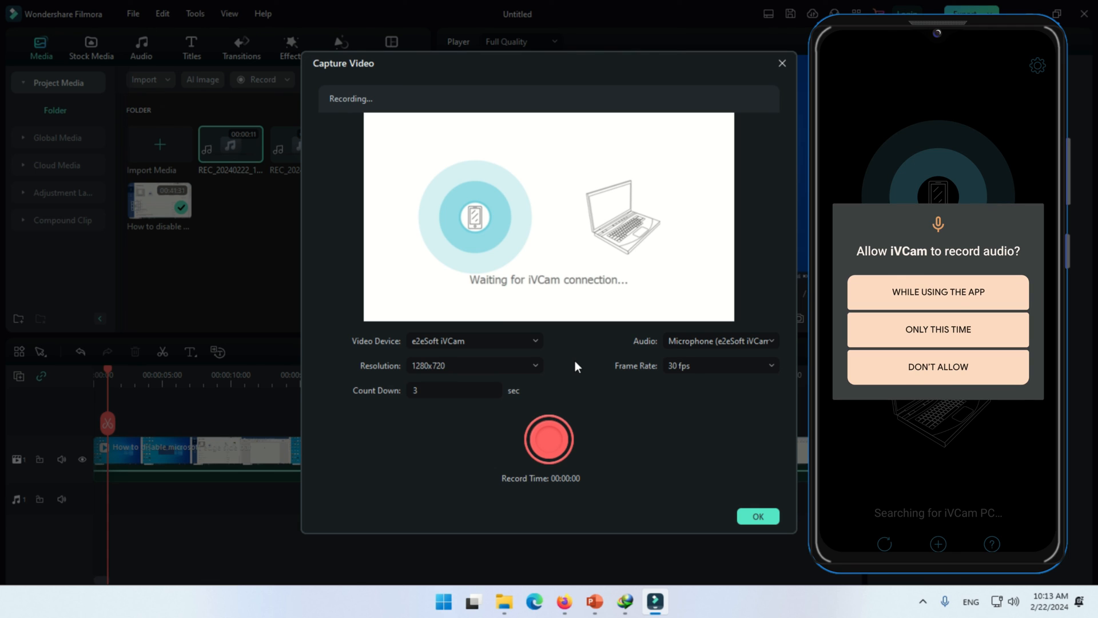